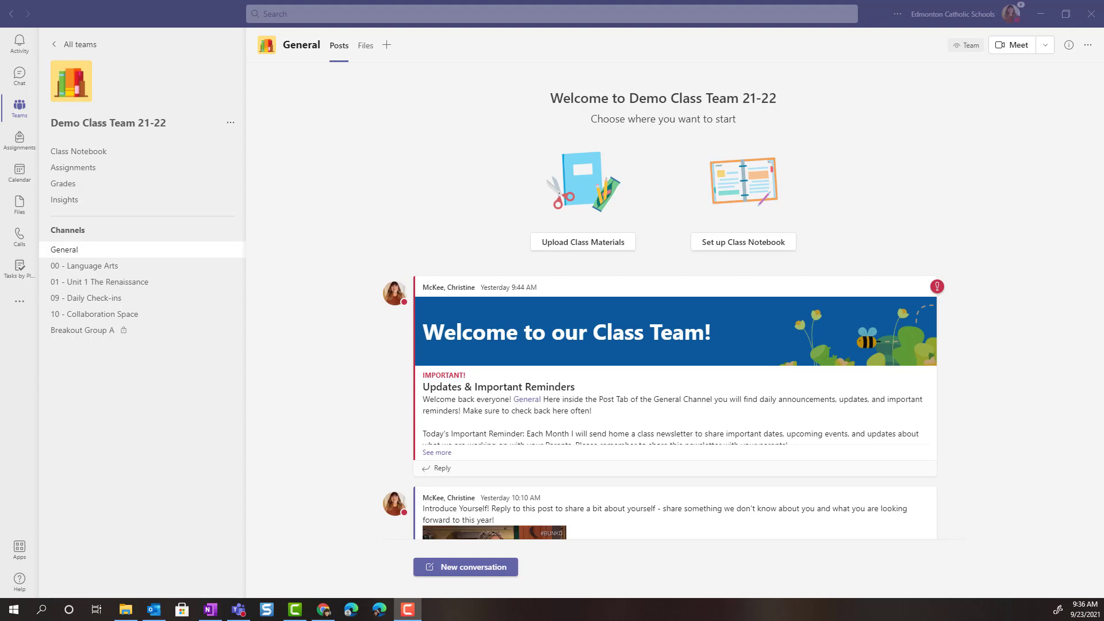
Show the General channel's files and enter the empty Class Materials folder.
{"action": "scroll", "scroll_direction": "down", "scroll_amount": 3}
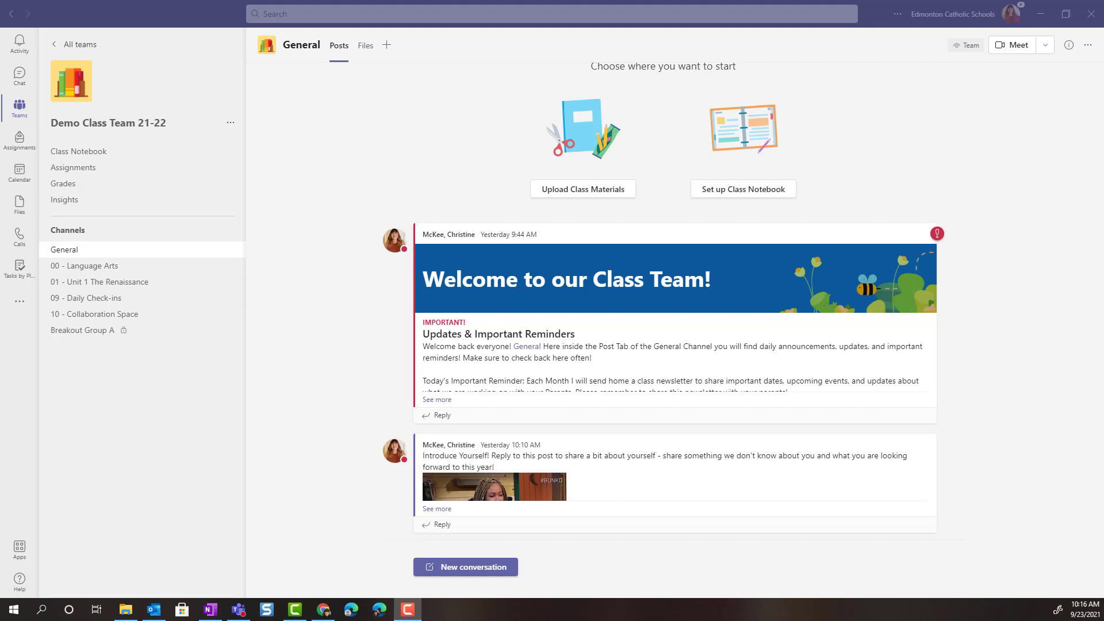
{"action": "mouse_move", "coordinate": [472, 47]}
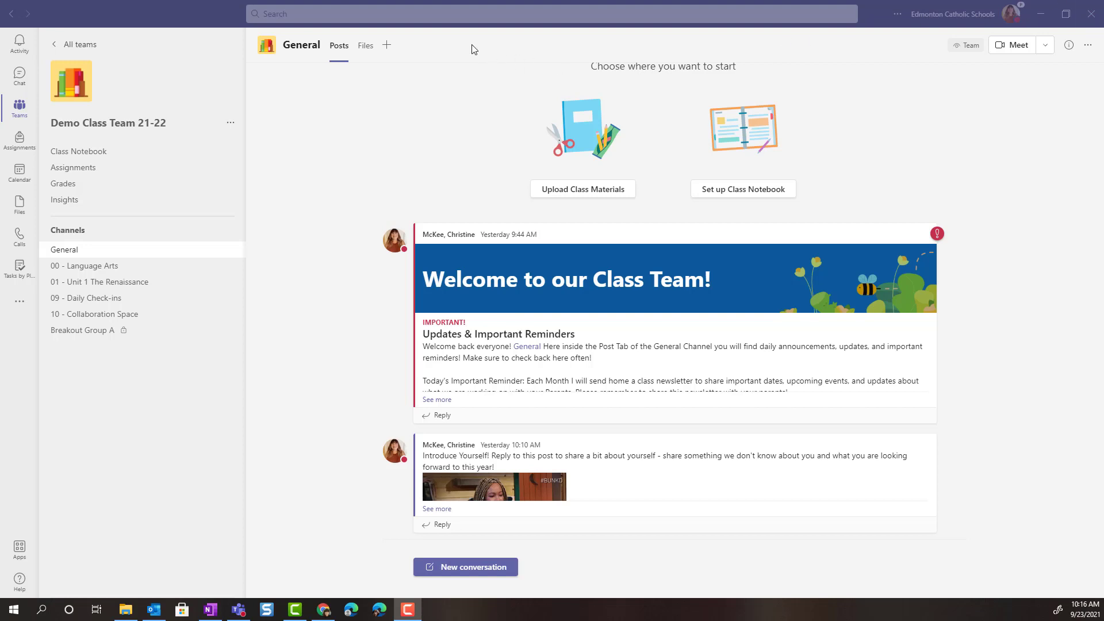
{"action": "mouse_move", "coordinate": [339, 59]}
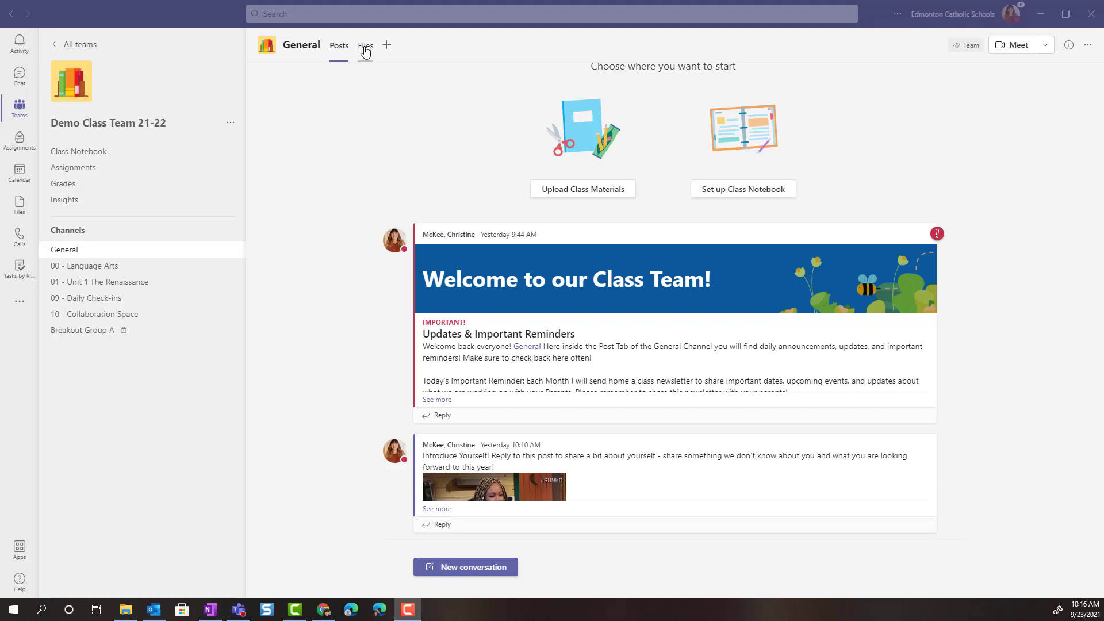
{"action": "left_click", "coordinate": [364, 46]}
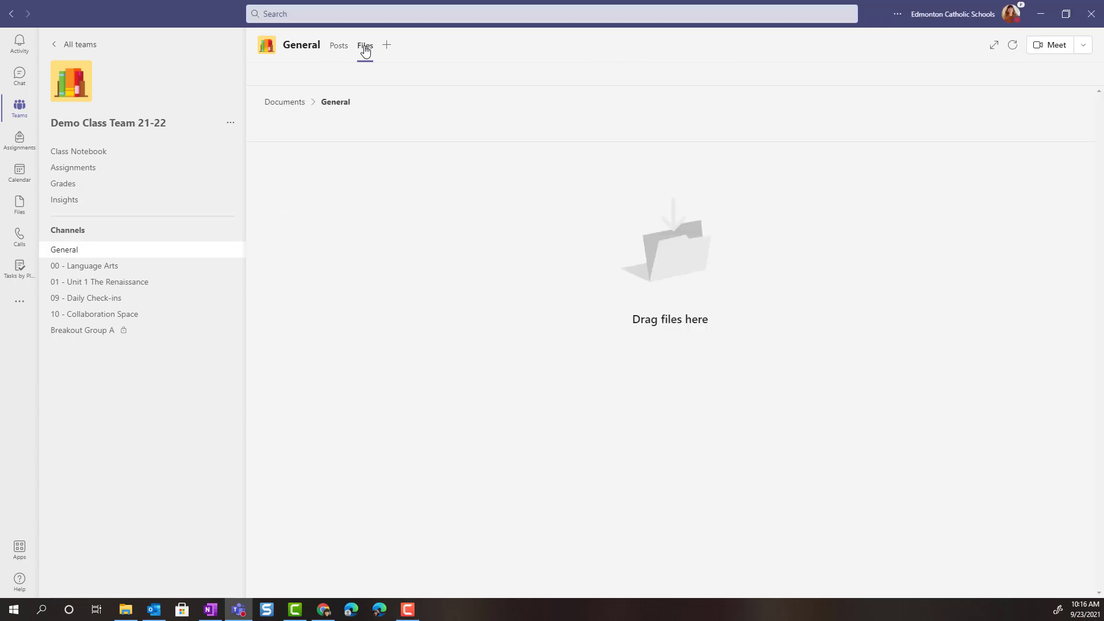
{"action": "left_click", "coordinate": [364, 45]}
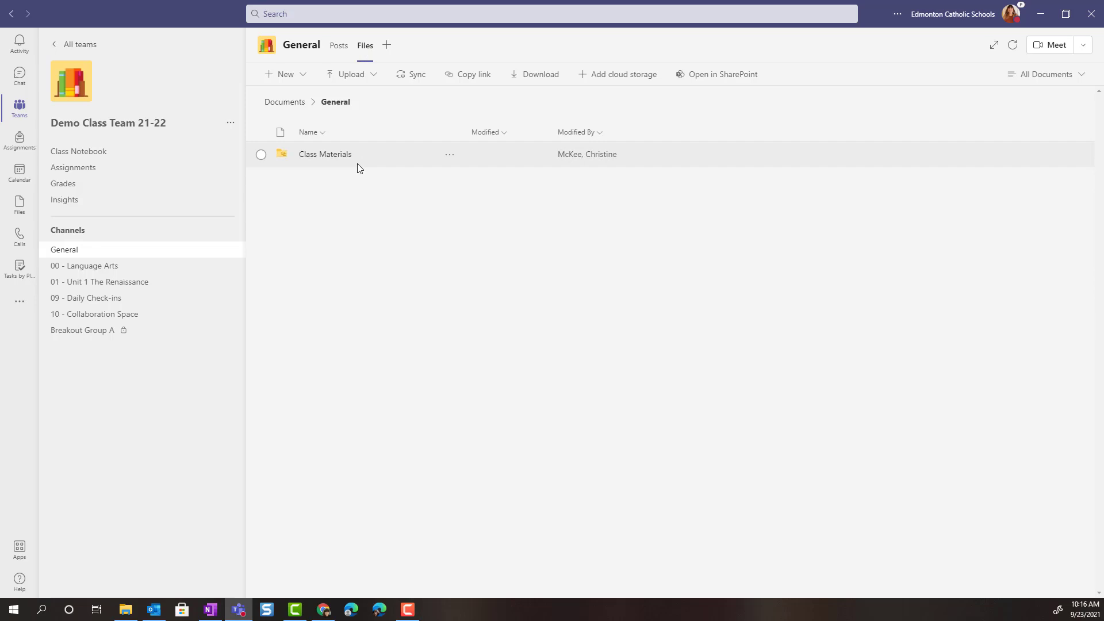
{"action": "mouse_move", "coordinate": [316, 165]}
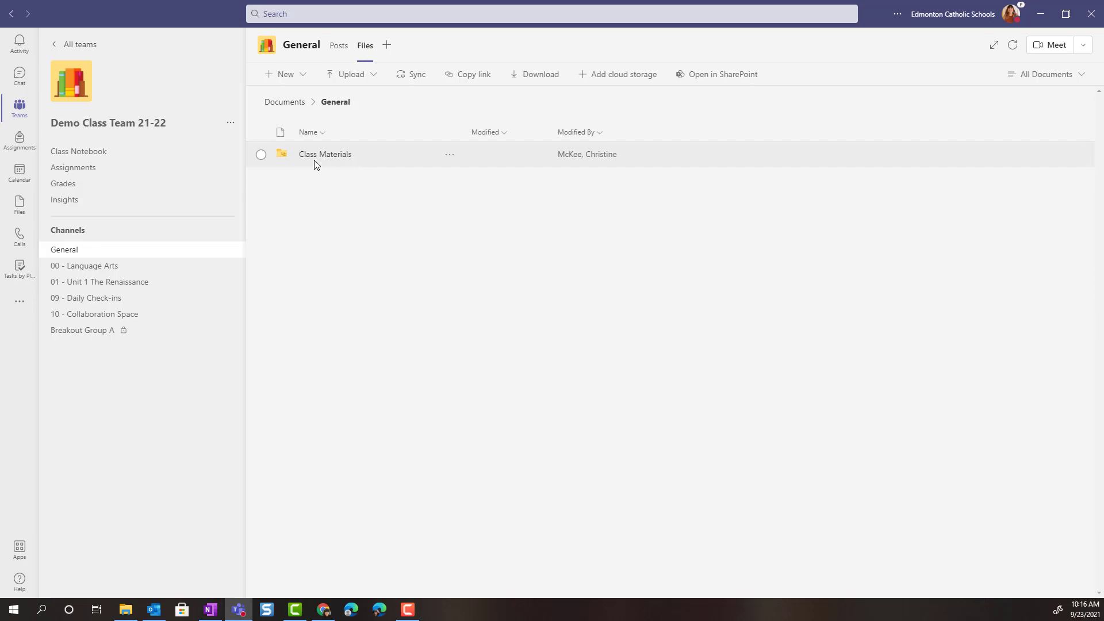
{"action": "double_click", "coordinate": [324, 154]}
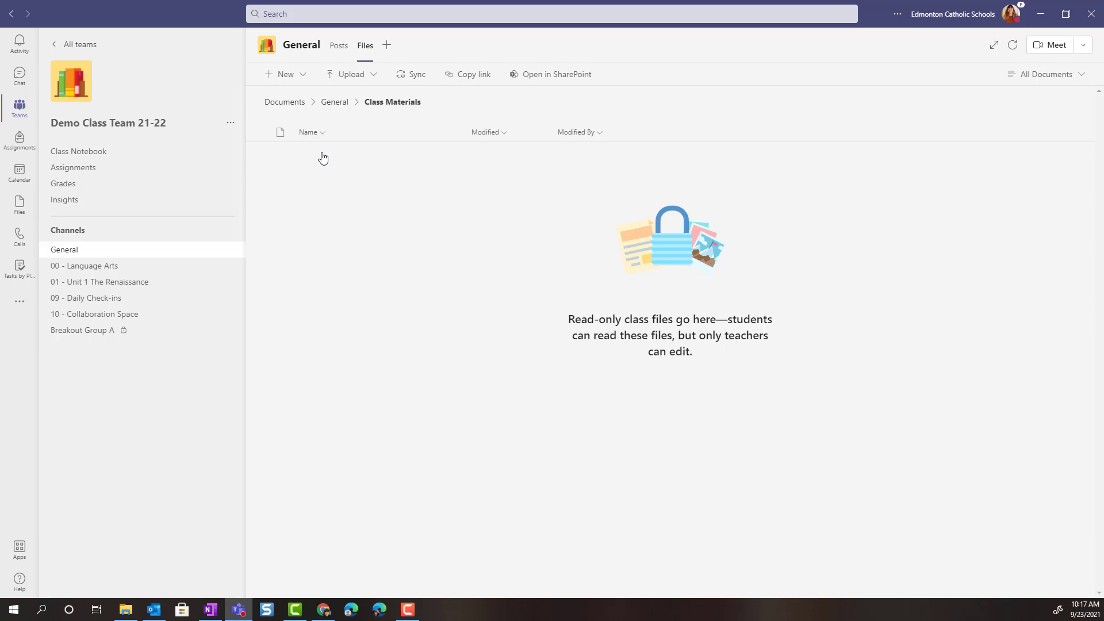
{"action": "mouse_move", "coordinate": [317, 146]}
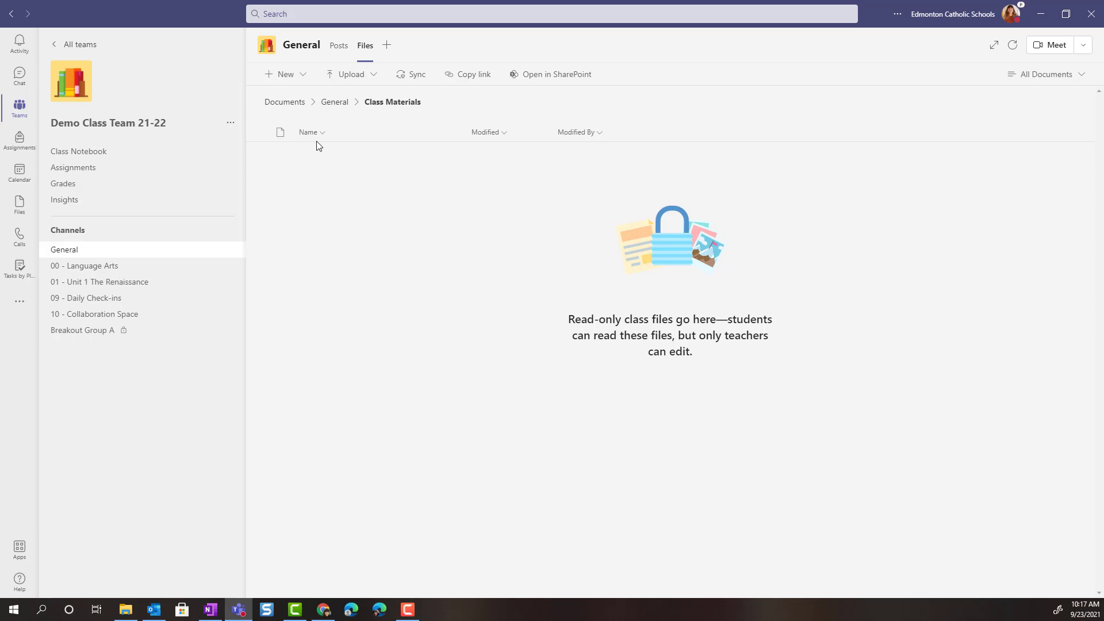
{"action": "mouse_move", "coordinate": [296, 76]}
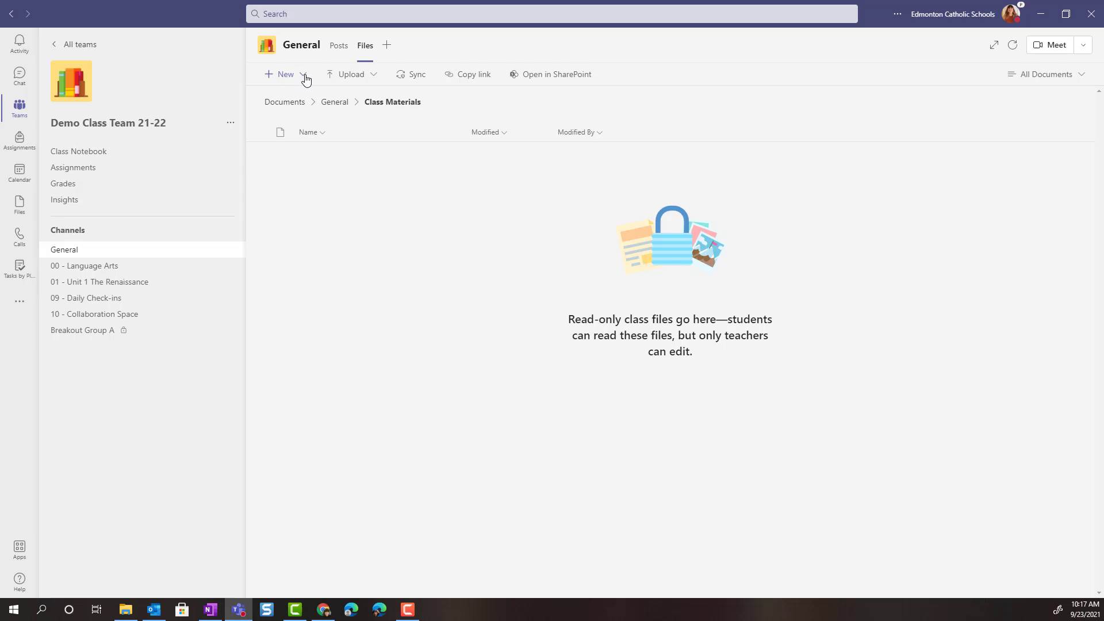
Preview the New item types, then show the Upload choices for files or folder.
{"action": "left_click", "coordinate": [282, 74]}
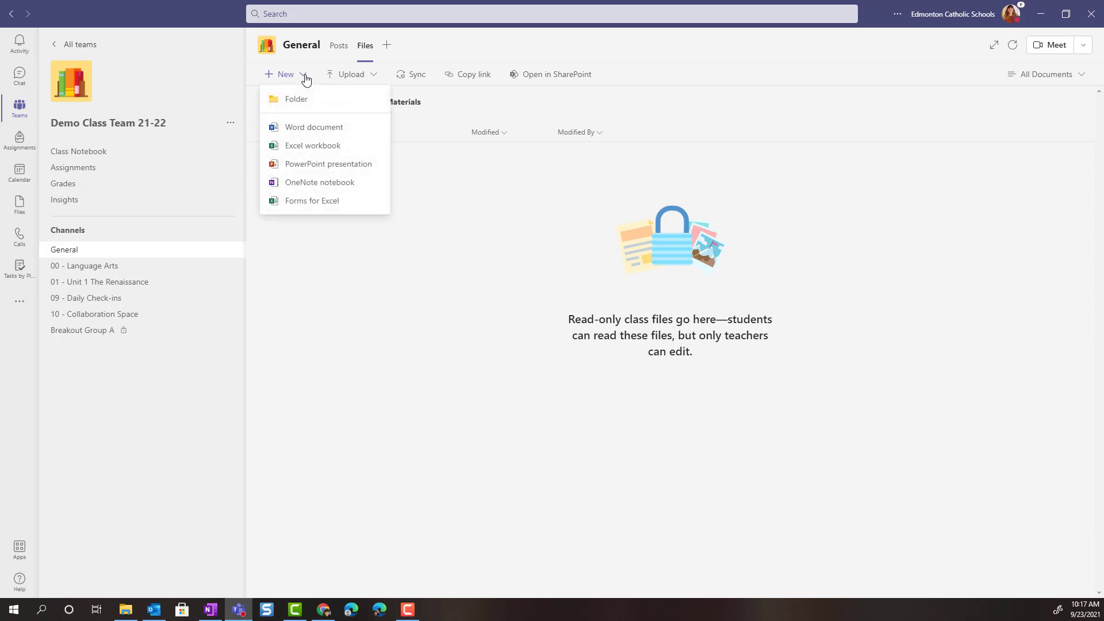
{"action": "mouse_move", "coordinate": [316, 106]}
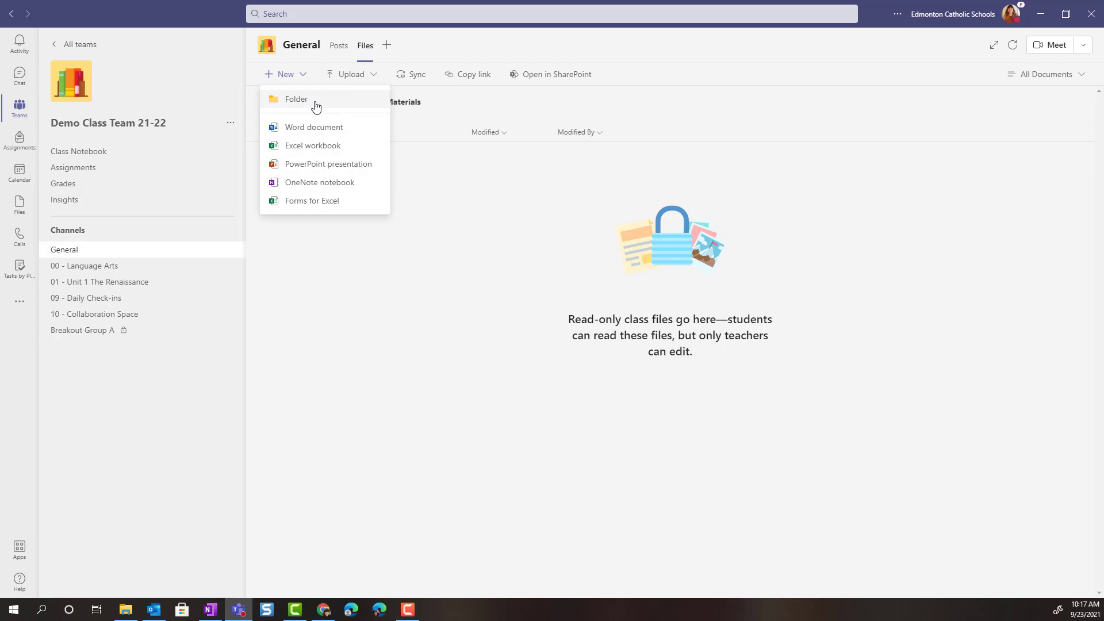
{"action": "mouse_move", "coordinate": [330, 131]}
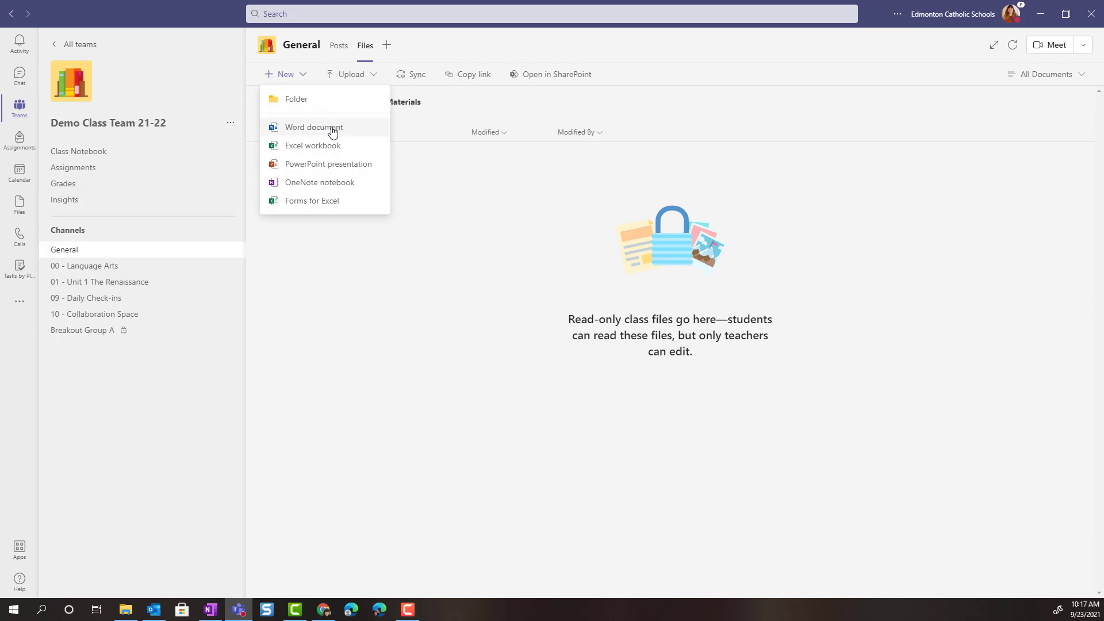
{"action": "mouse_move", "coordinate": [335, 149]}
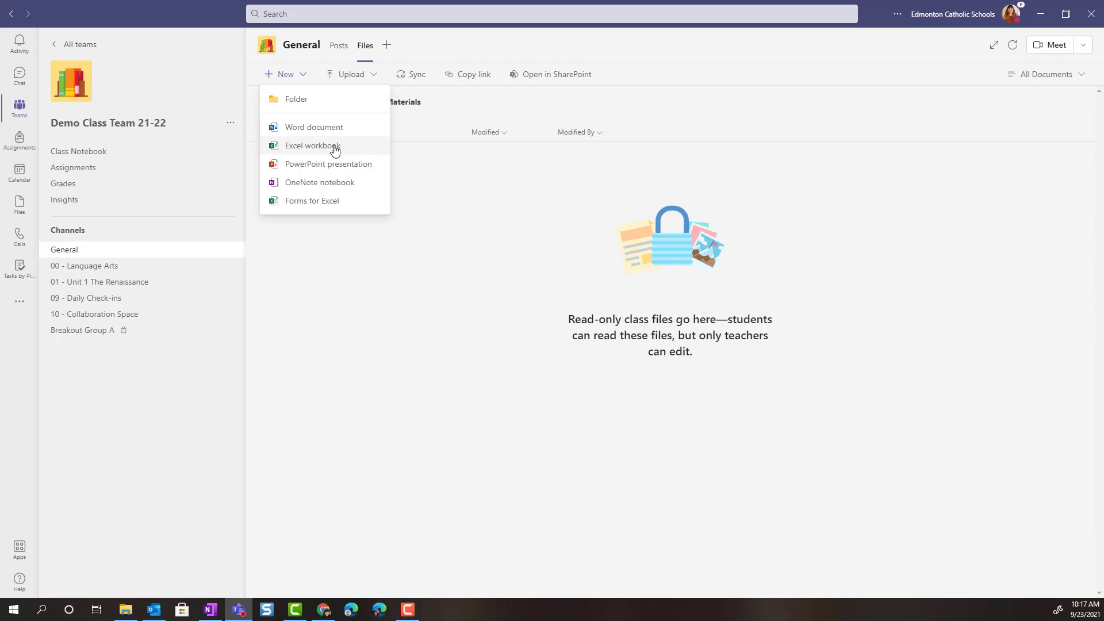
{"action": "mouse_move", "coordinate": [346, 165]}
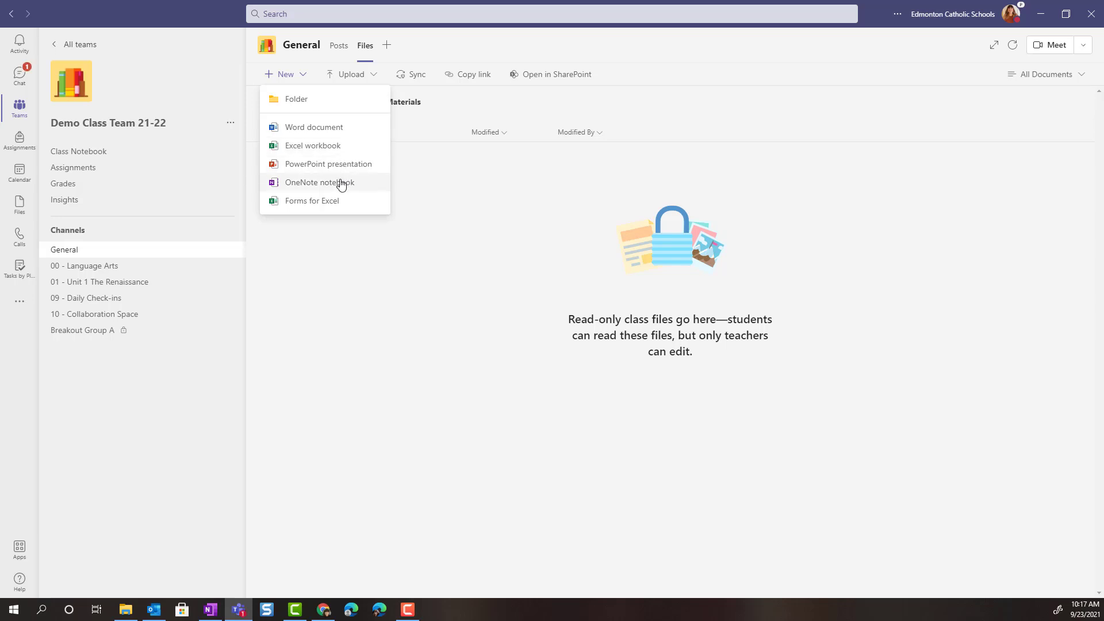
{"action": "mouse_move", "coordinate": [345, 205]}
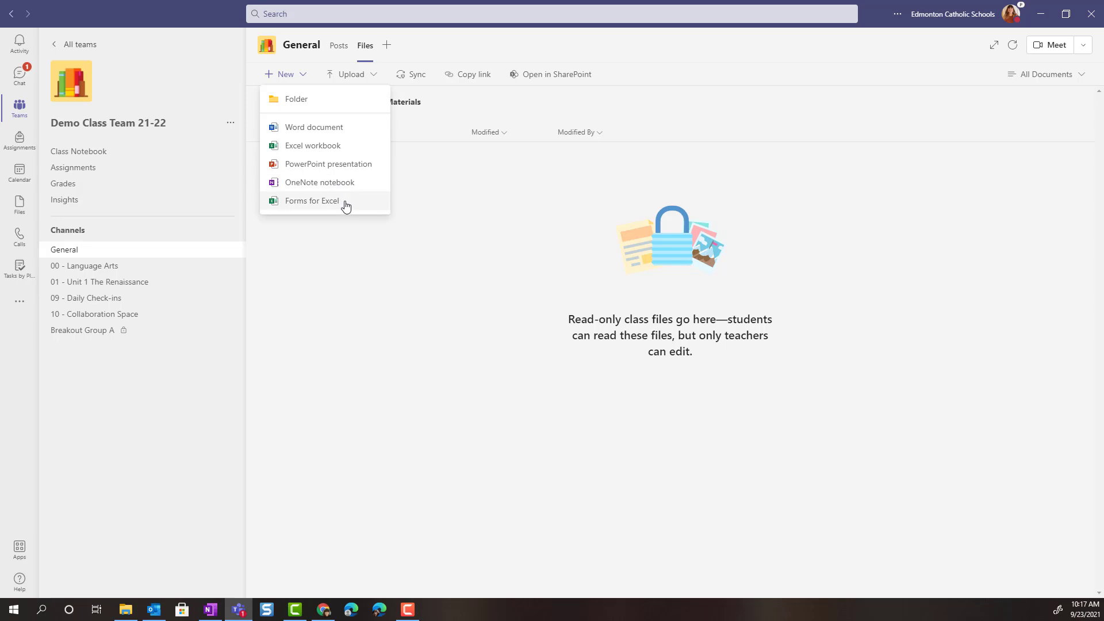
{"action": "mouse_move", "coordinate": [377, 74]}
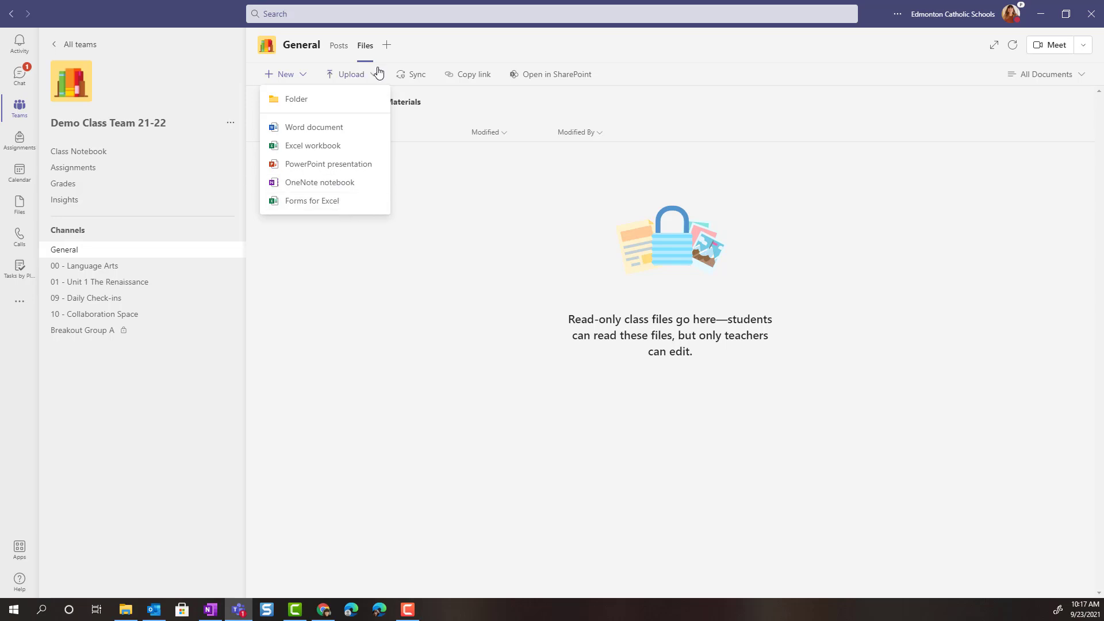
{"action": "left_click", "coordinate": [351, 74]}
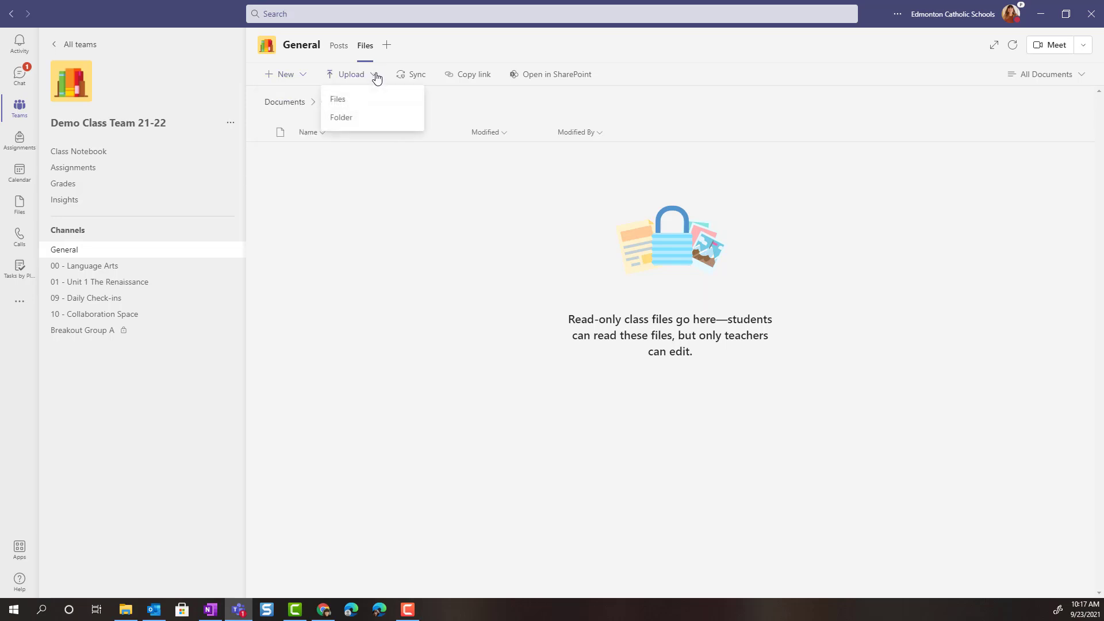
{"action": "mouse_move", "coordinate": [367, 120]}
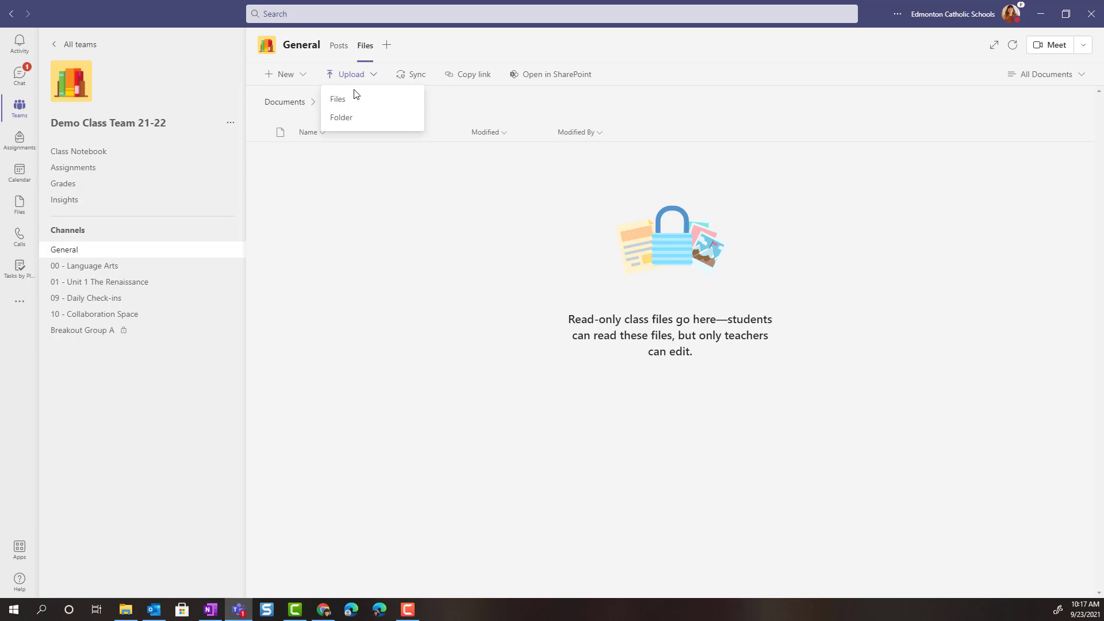
Upload the Microsoft Class Teams Essential Agreements Sample 2020 PDF into Class Materials.
{"action": "left_click", "coordinate": [336, 99]}
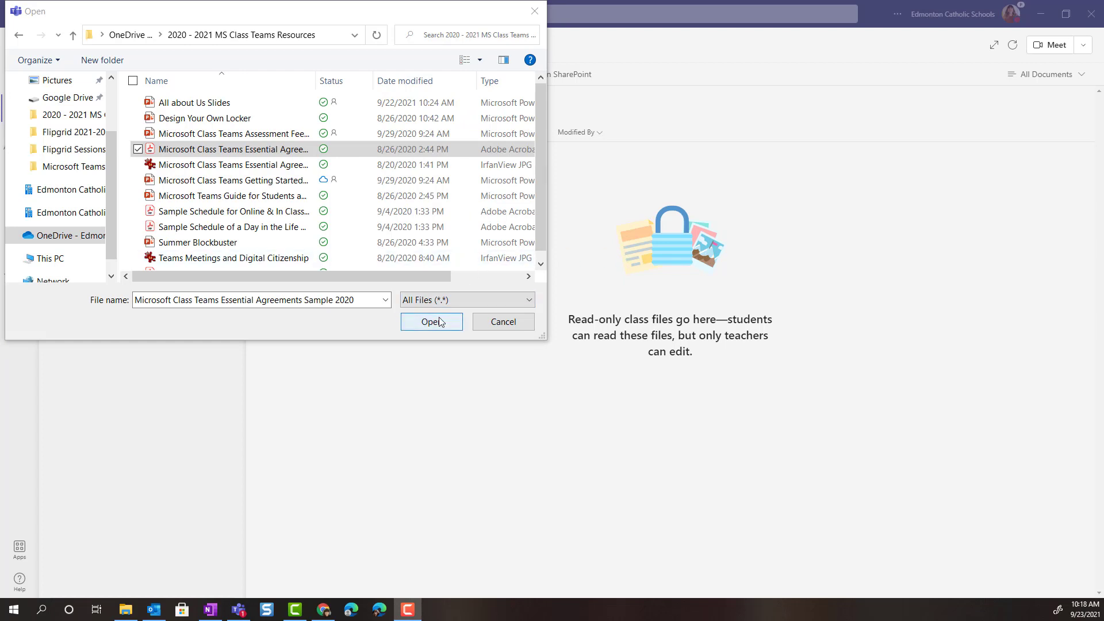
{"action": "left_click", "coordinate": [432, 321]}
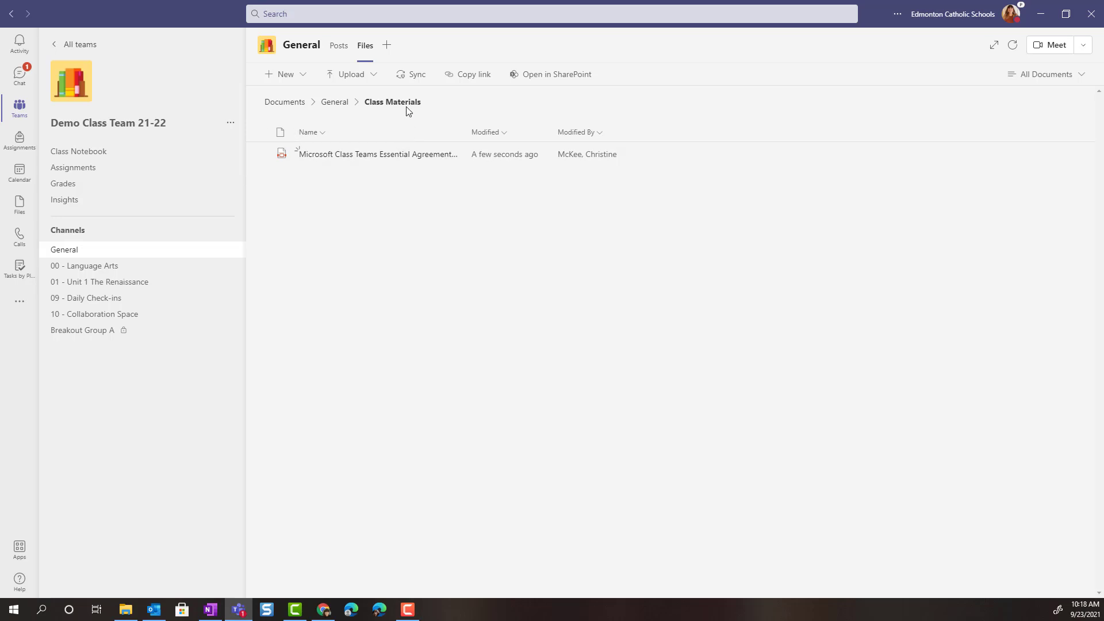
{"action": "mouse_move", "coordinate": [362, 53]}
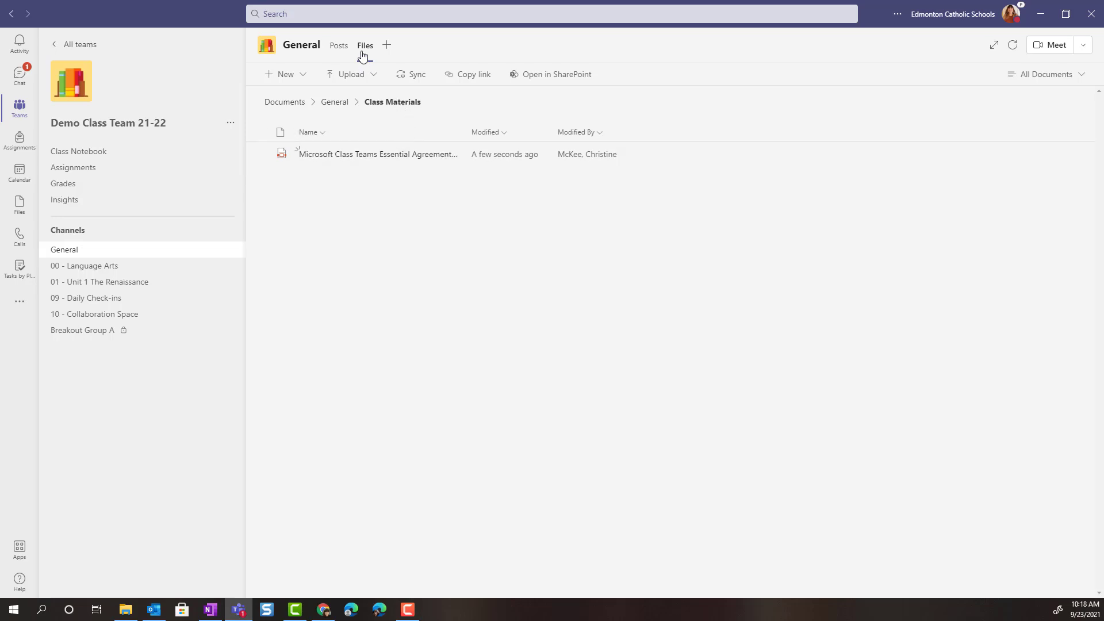
{"action": "mouse_move", "coordinate": [333, 109]}
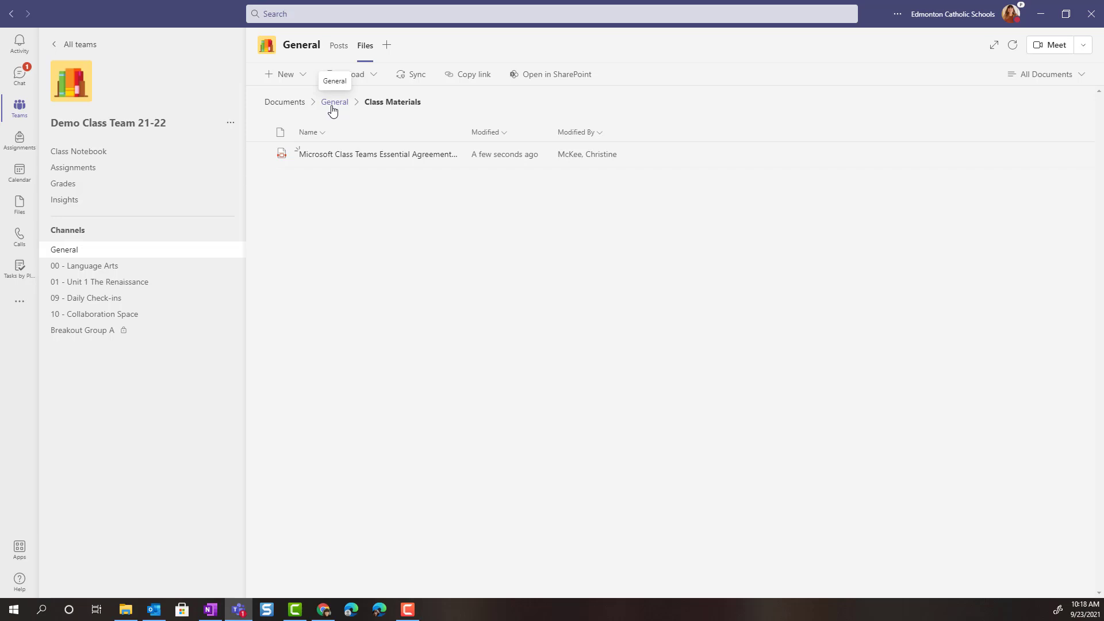
{"action": "mouse_move", "coordinate": [356, 185]}
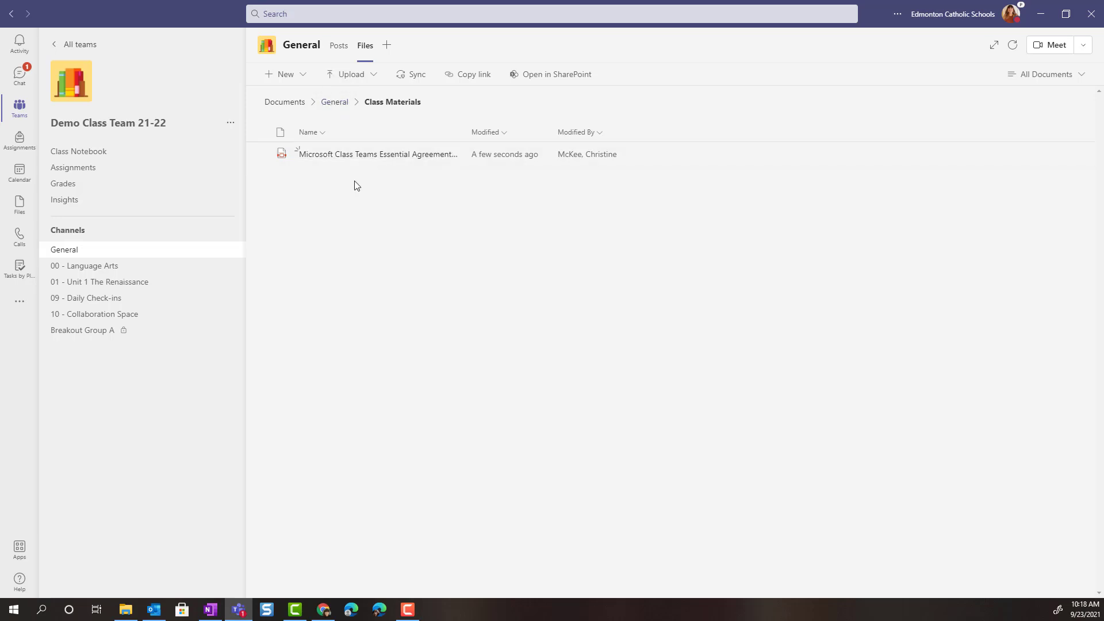
{"action": "mouse_move", "coordinate": [393, 155]}
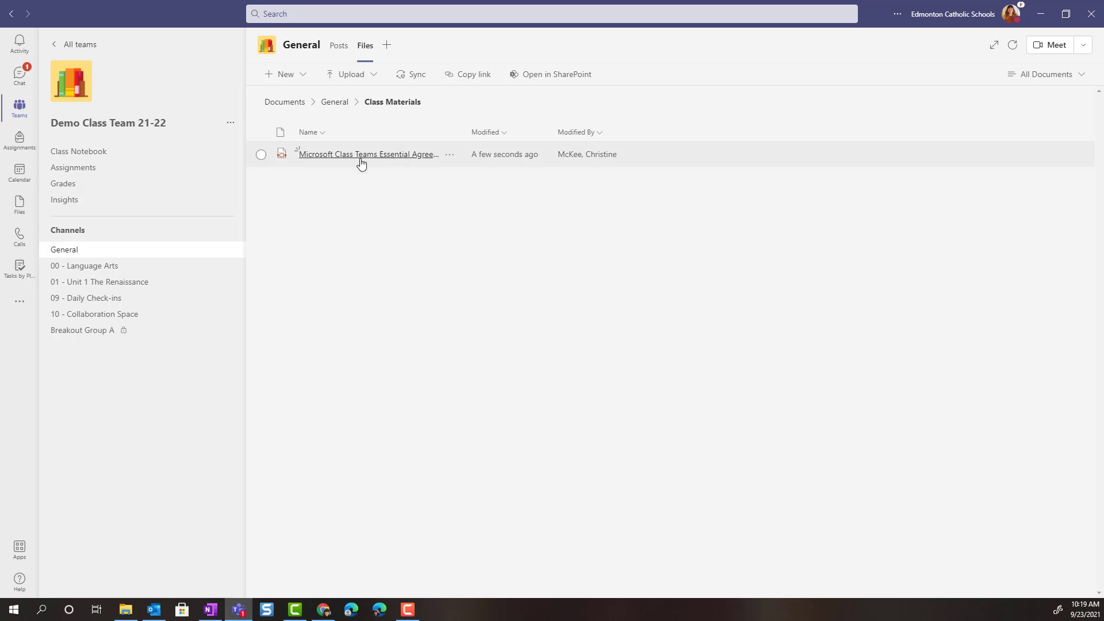
{"action": "mouse_move", "coordinate": [373, 186]}
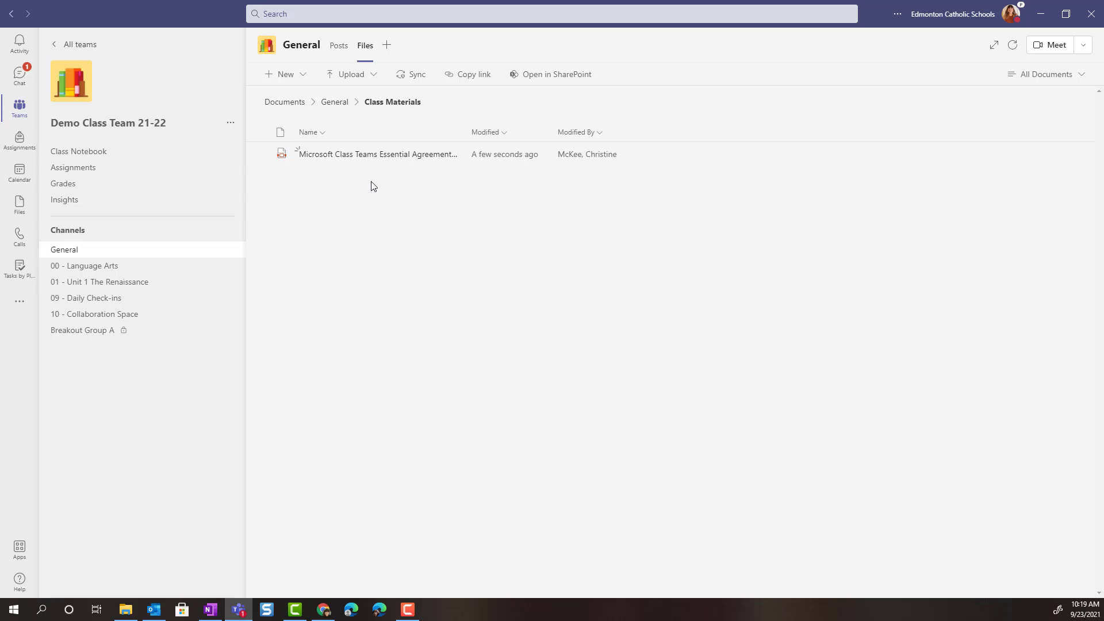
{"action": "mouse_move", "coordinate": [127, 241]}
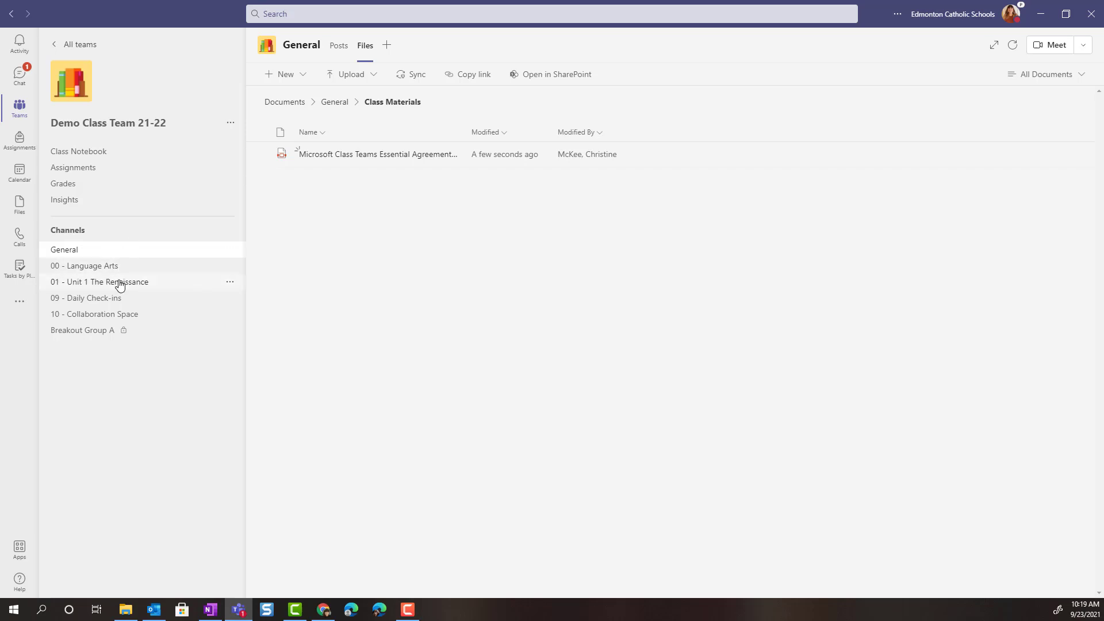
Switch to the 01 - Unit 1 The Renaissance channel and show its Files, listing Worldviews.
{"action": "left_click", "coordinate": [105, 281]}
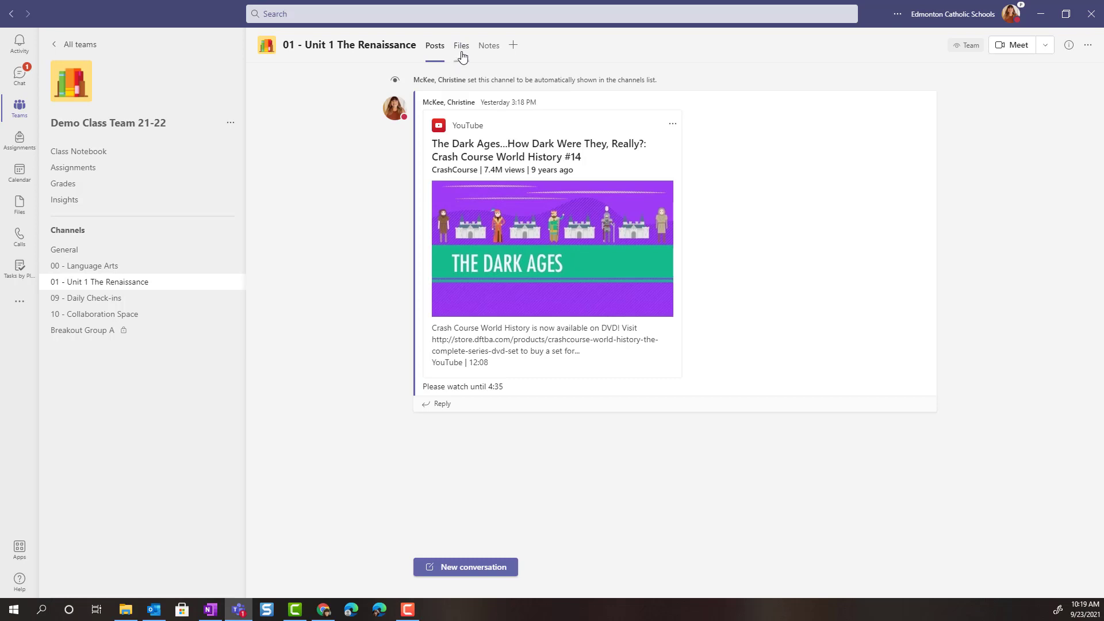
{"action": "left_click", "coordinate": [461, 45]}
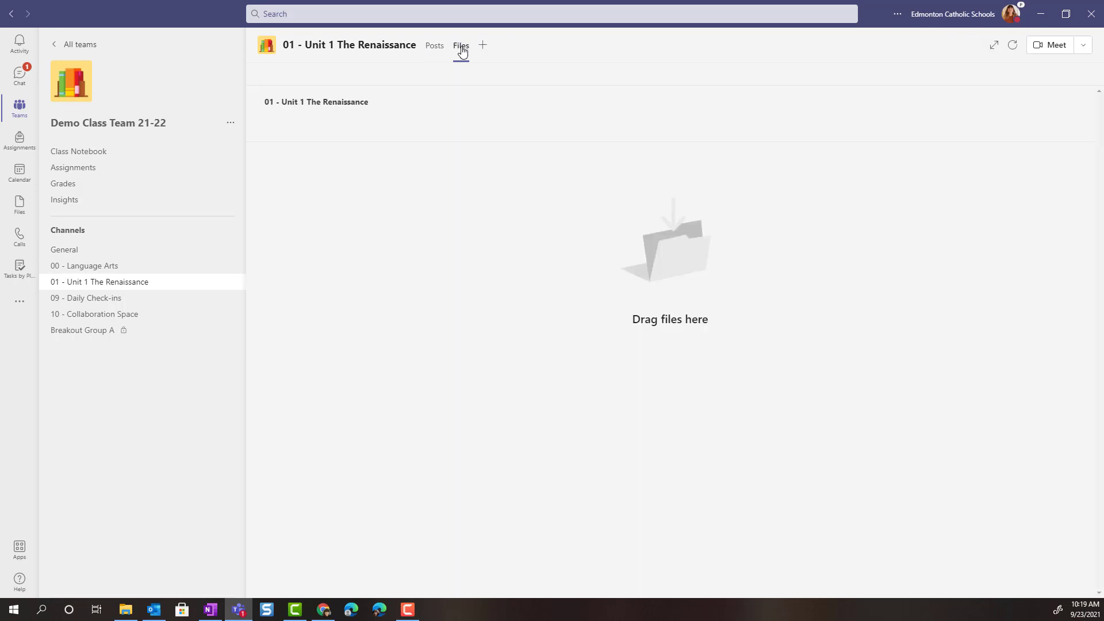
{"action": "left_click", "coordinate": [461, 46]}
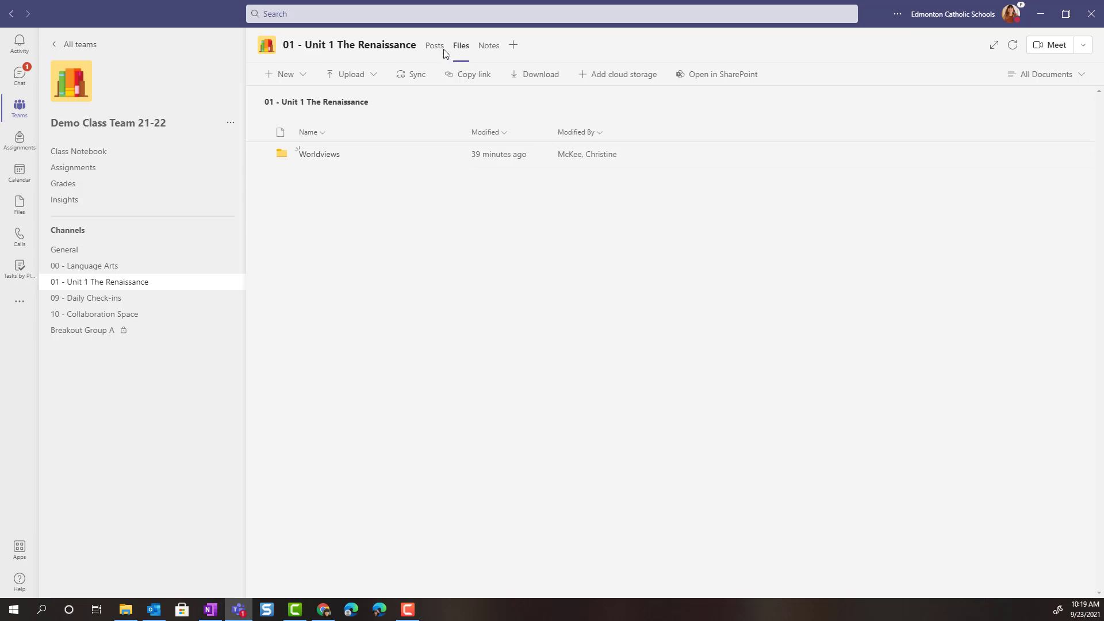
{"action": "mouse_move", "coordinate": [457, 53]}
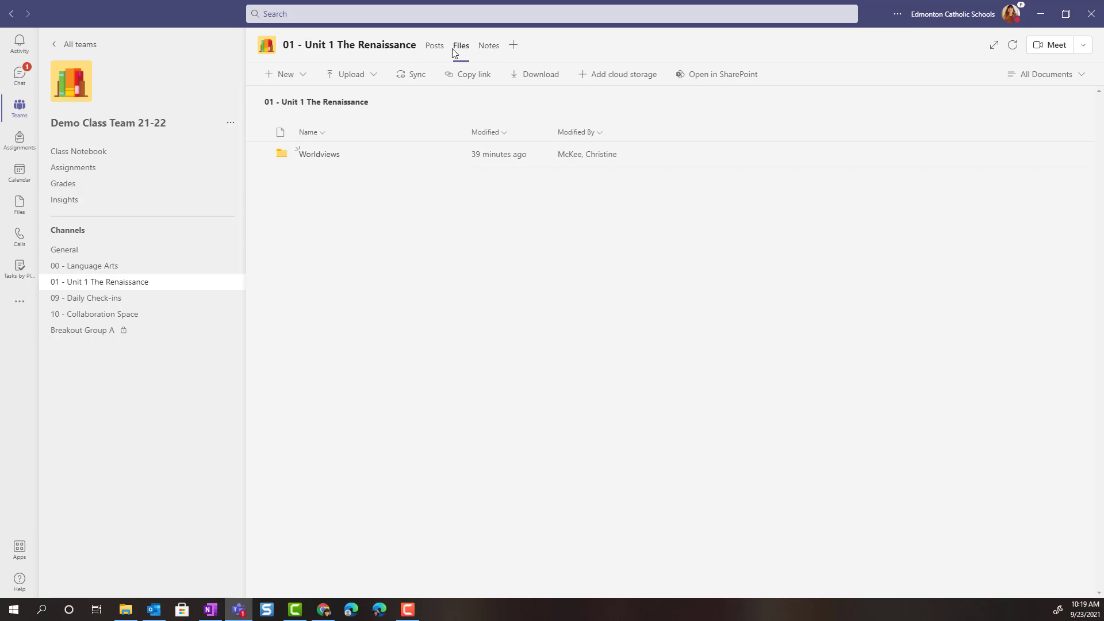
{"action": "mouse_move", "coordinate": [333, 161]}
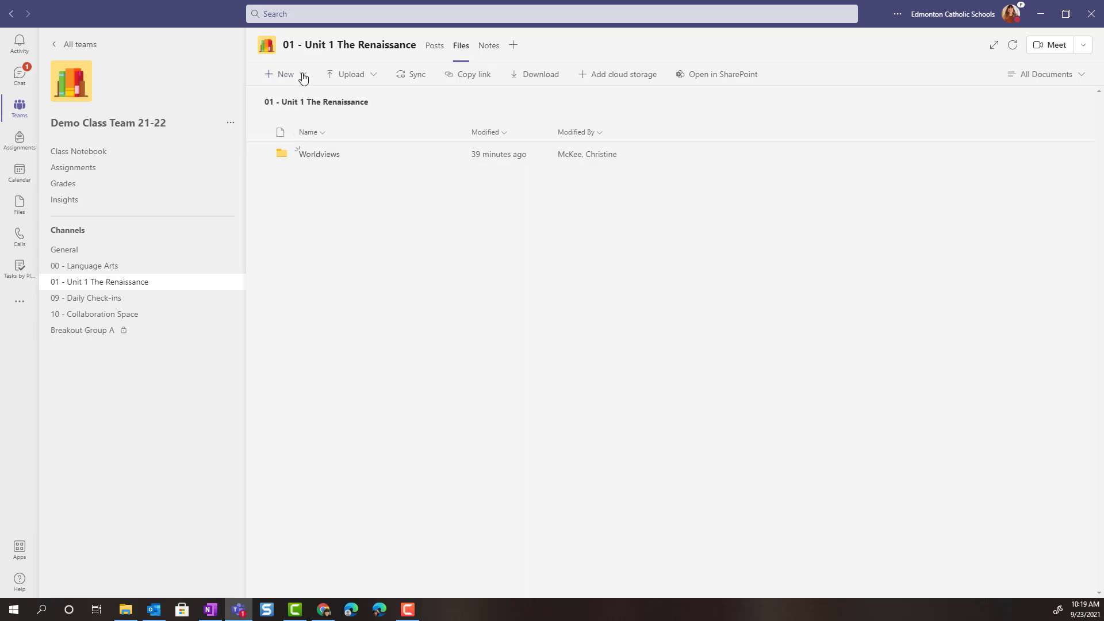
Check the New options (Folder, Word, Excel), then show Upload's Files and Folder choices.
{"action": "left_click", "coordinate": [280, 74]}
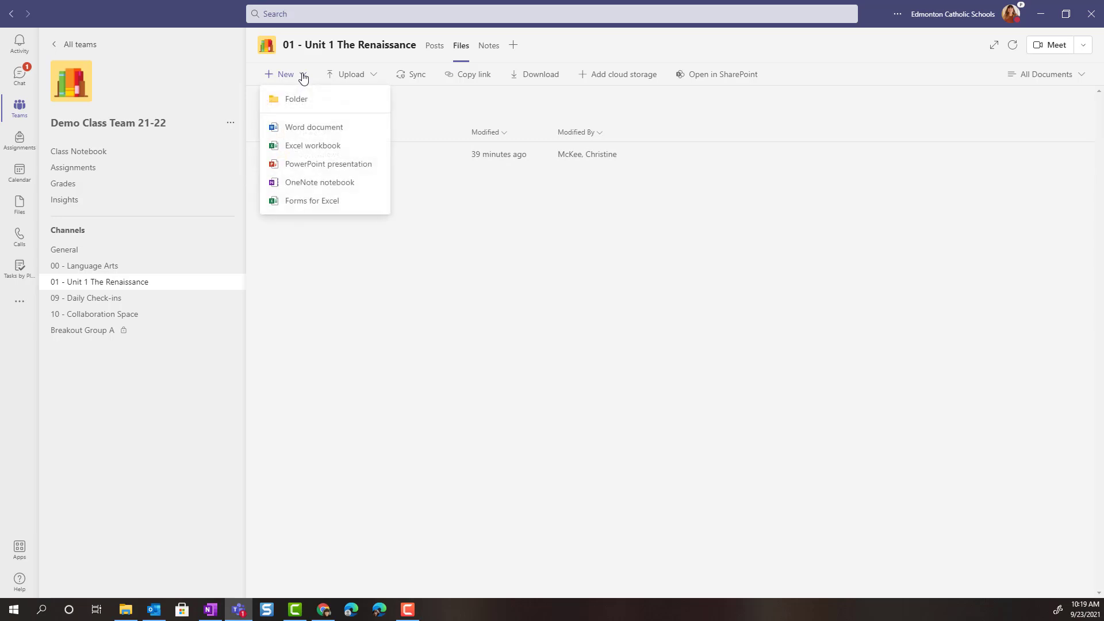
{"action": "mouse_move", "coordinate": [306, 99]}
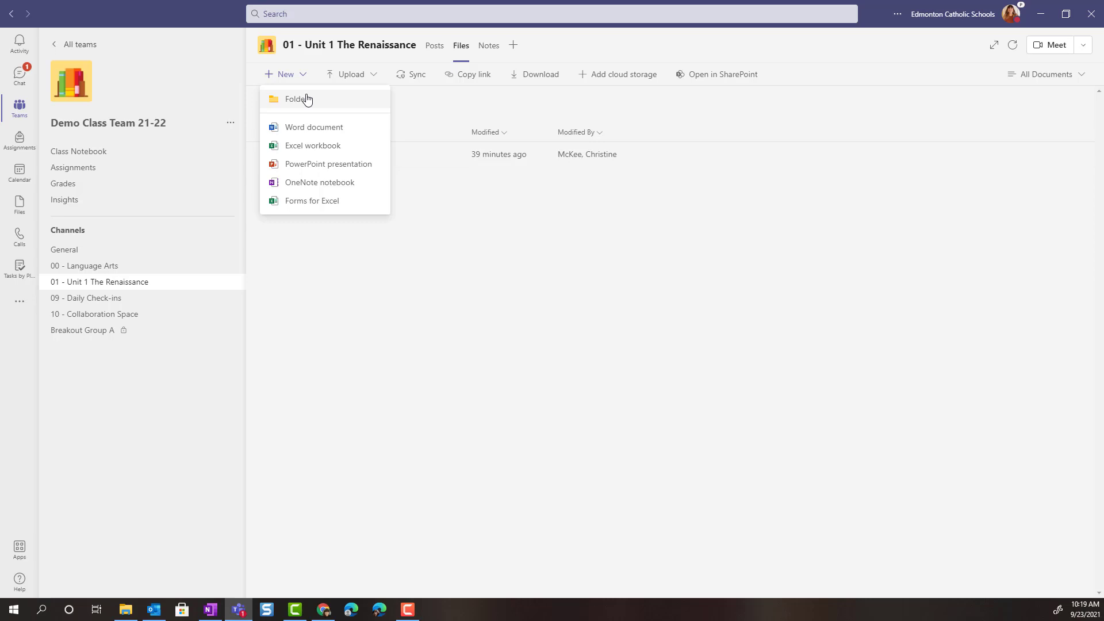
{"action": "mouse_move", "coordinate": [371, 128]}
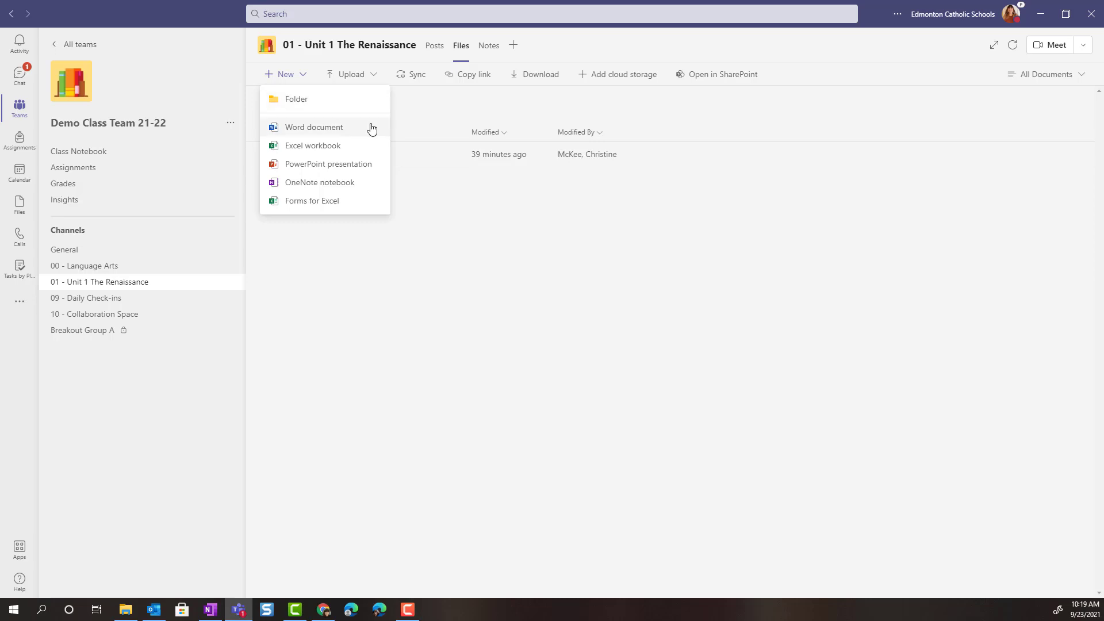
{"action": "mouse_move", "coordinate": [373, 143]}
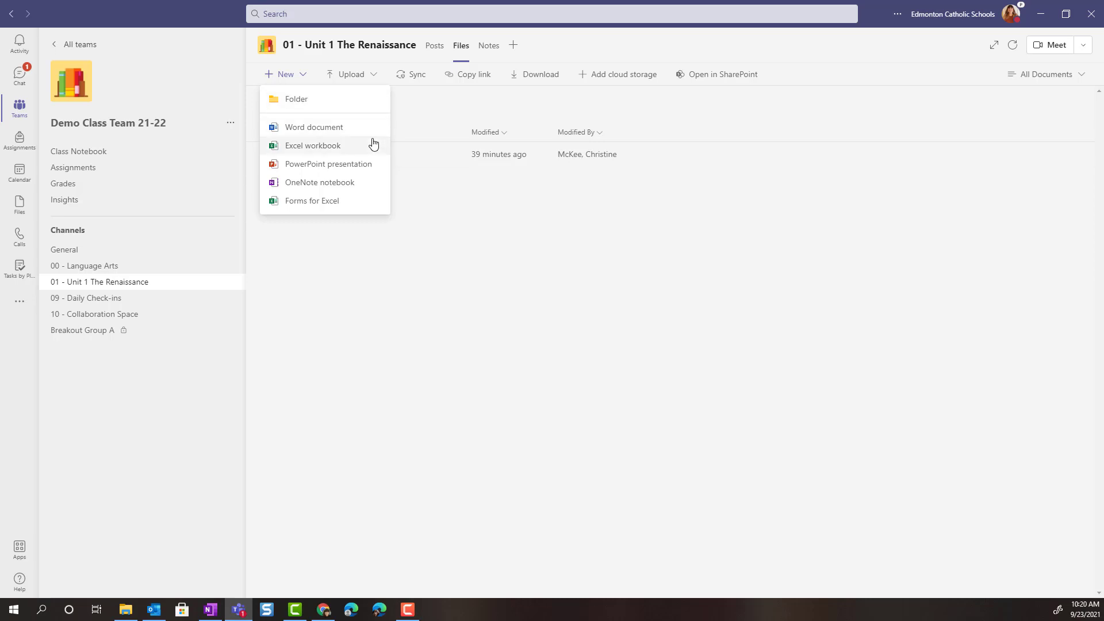
{"action": "left_click", "coordinate": [350, 74]}
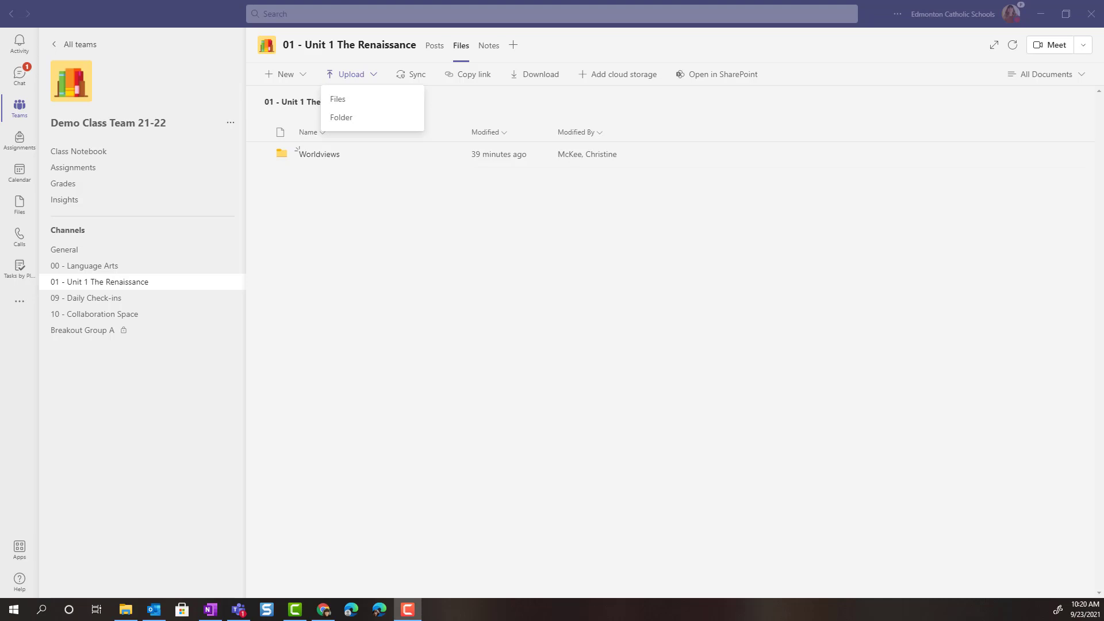
{"action": "mouse_move", "coordinate": [491, 60]}
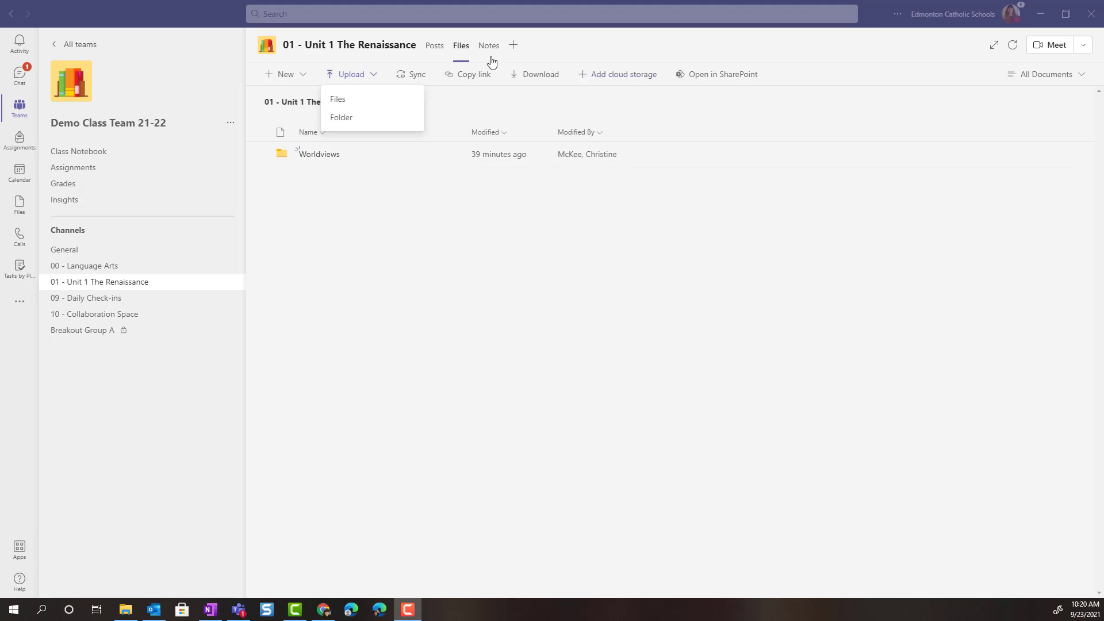
{"action": "mouse_move", "coordinate": [186, 282]}
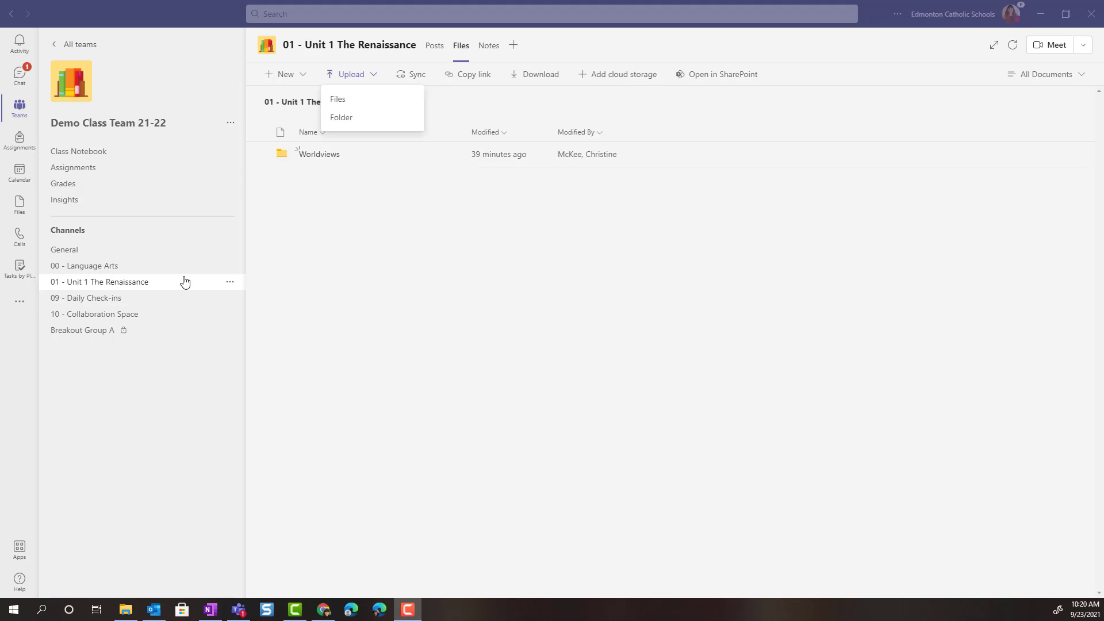
{"action": "mouse_move", "coordinate": [173, 274]}
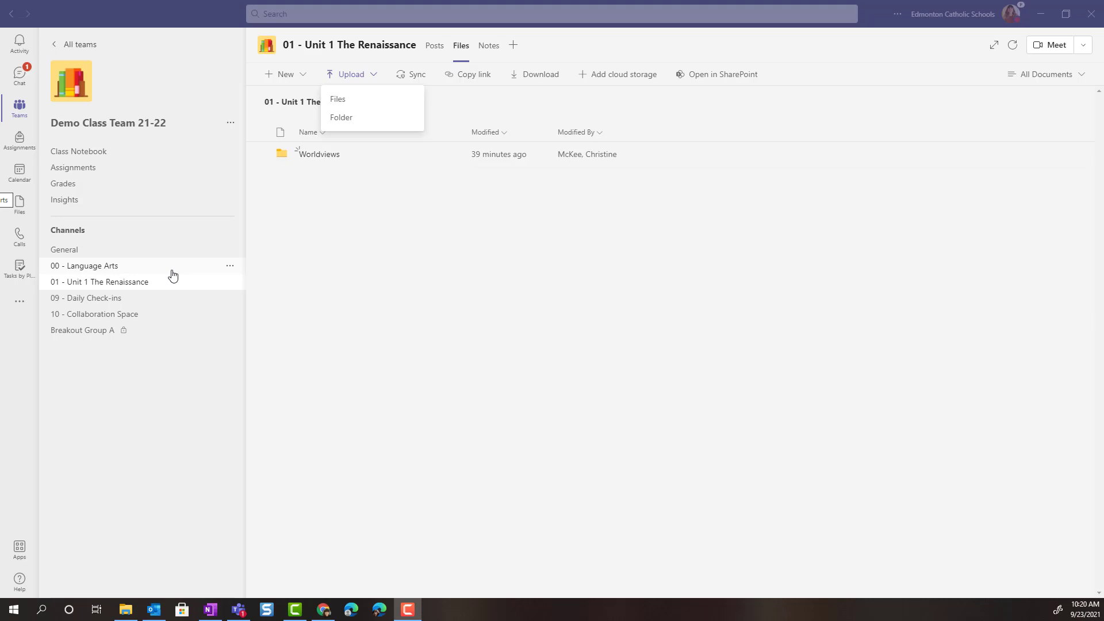
{"action": "mouse_move", "coordinate": [199, 277]}
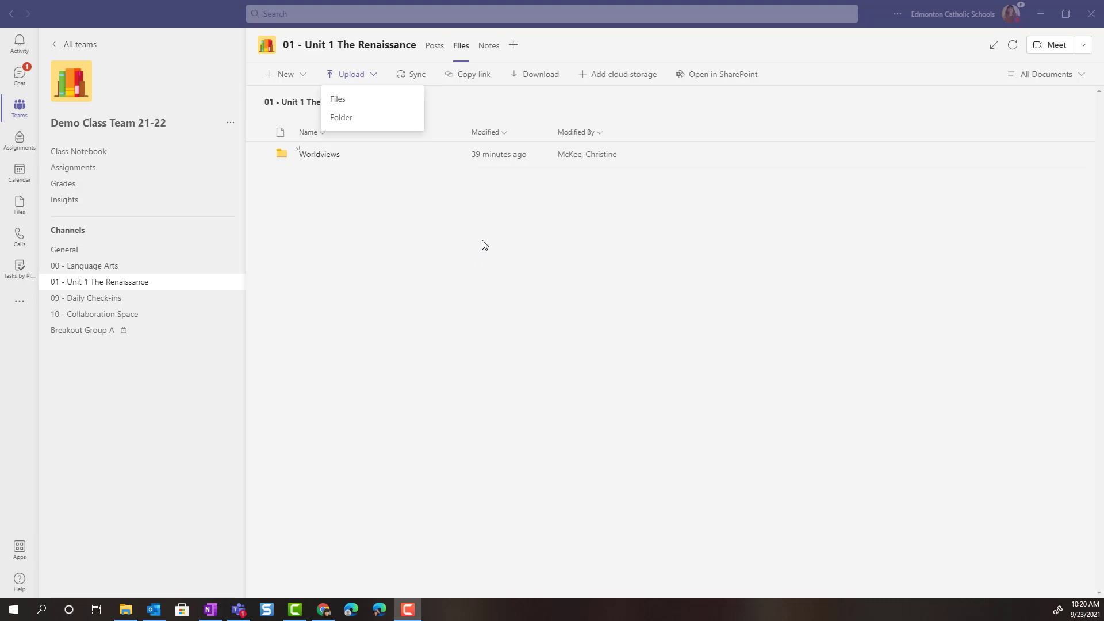
{"action": "mouse_move", "coordinate": [464, 60]}
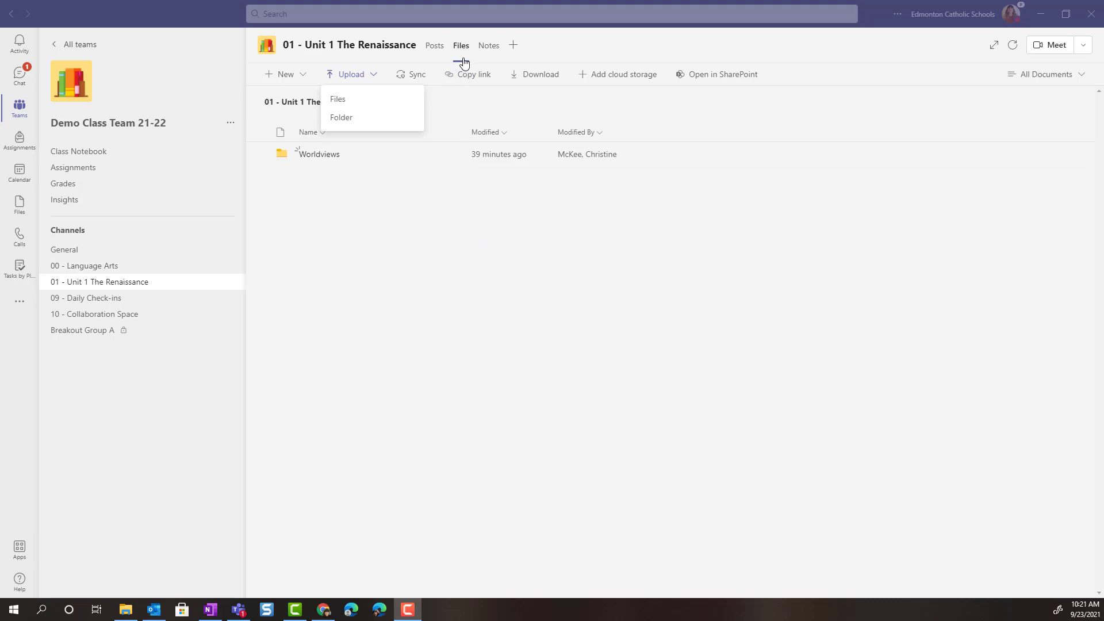
{"action": "mouse_move", "coordinate": [161, 310]}
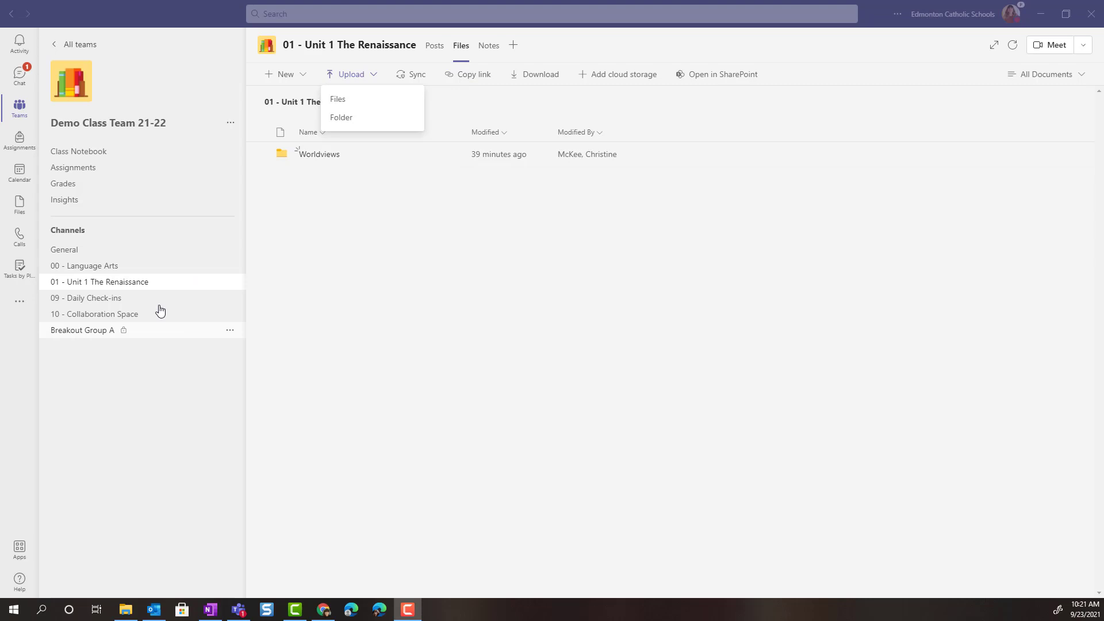